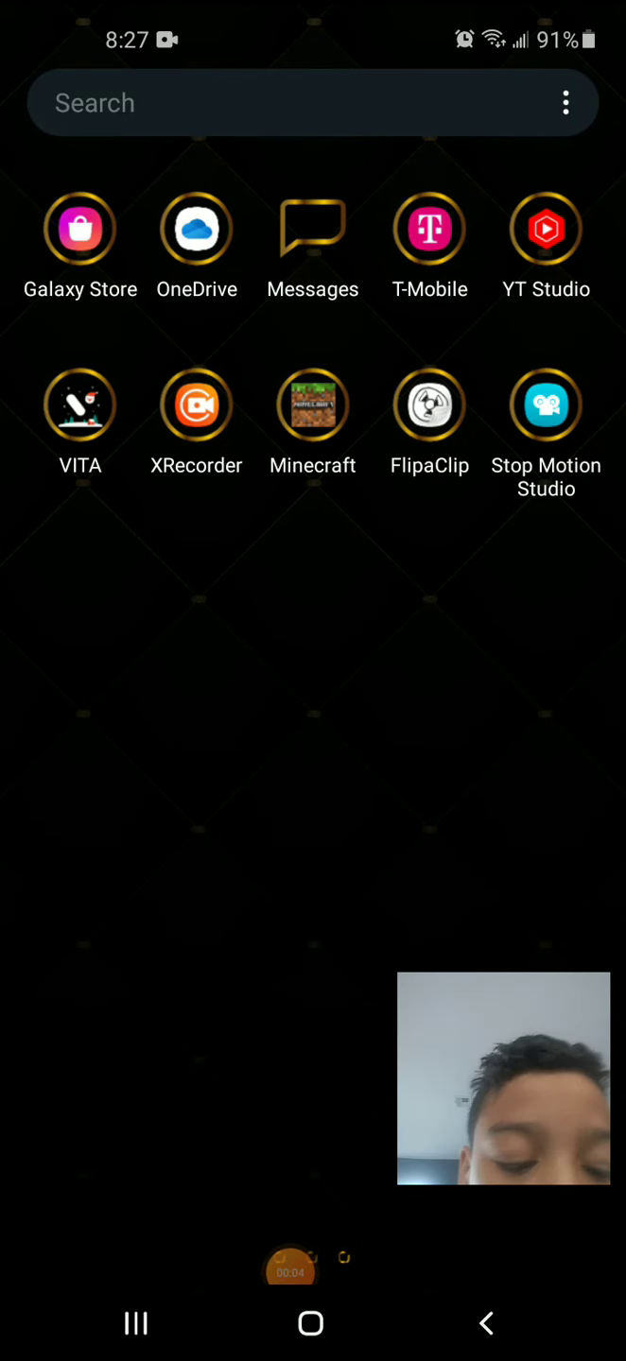
# Step: Quit Minecraft with the controller and return to the Android home screen
pyautogui.moveTo(503, 1077); pyautogui.dragTo(390, 884)
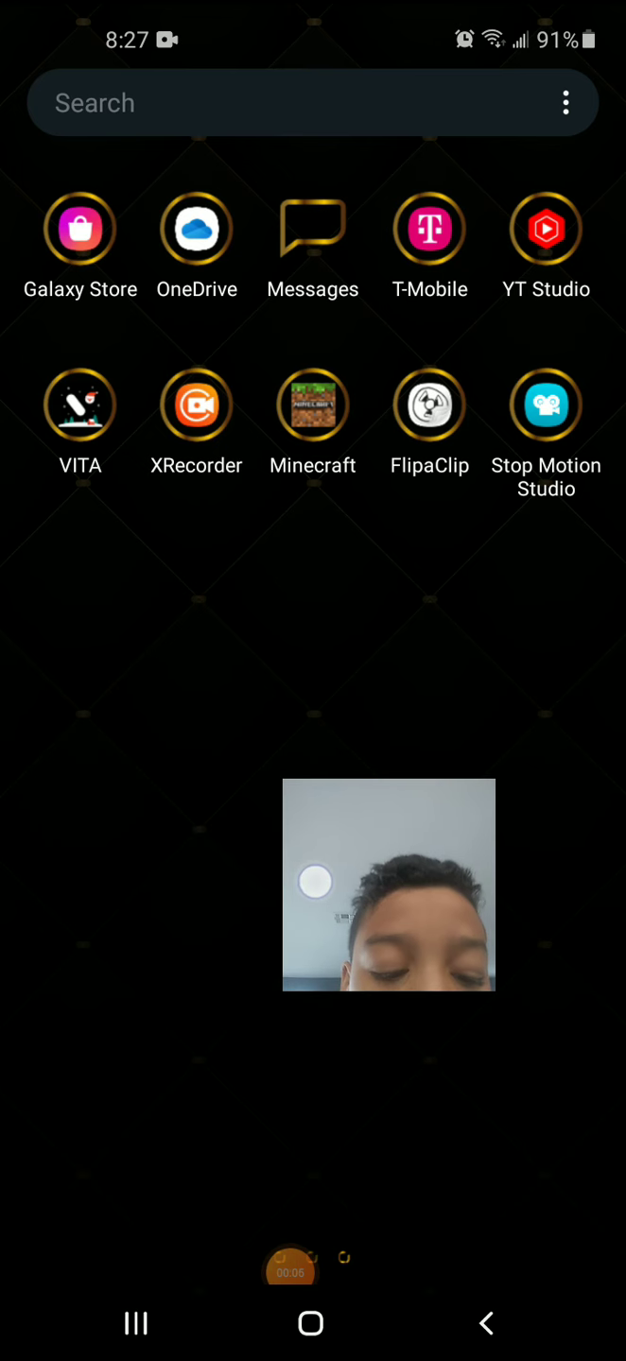
pyautogui.moveTo(390, 885); pyautogui.dragTo(503, 1101)
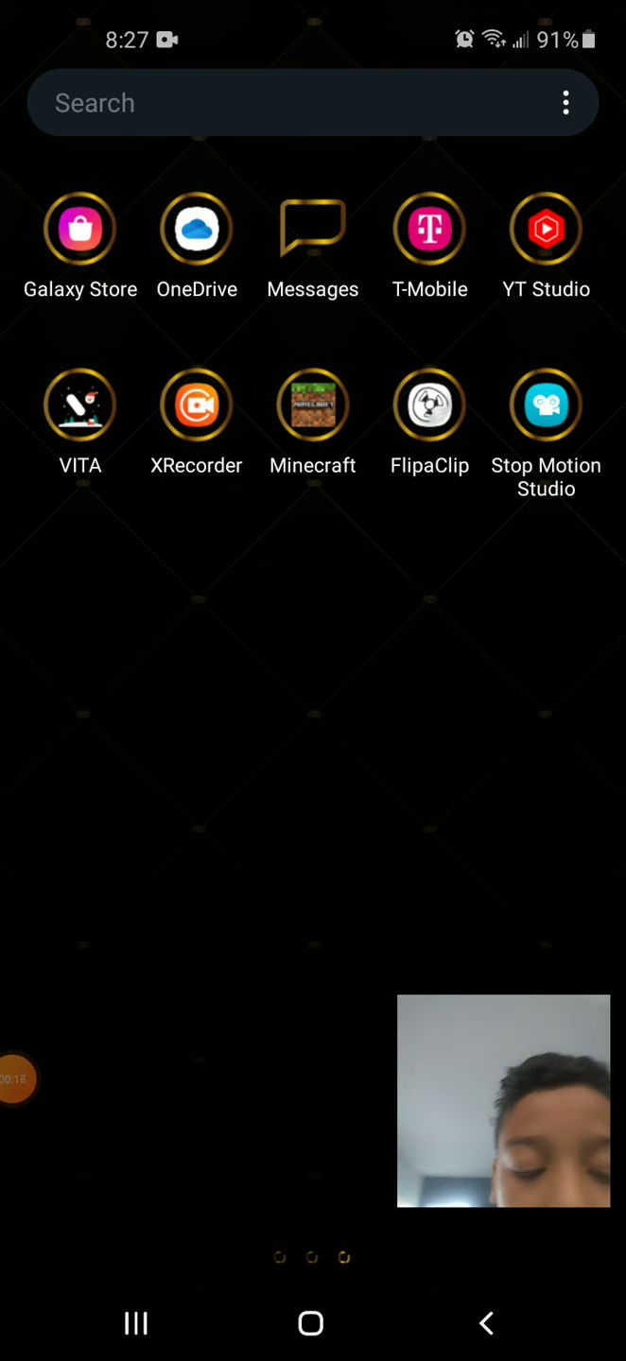
pyautogui.click(312, 405)
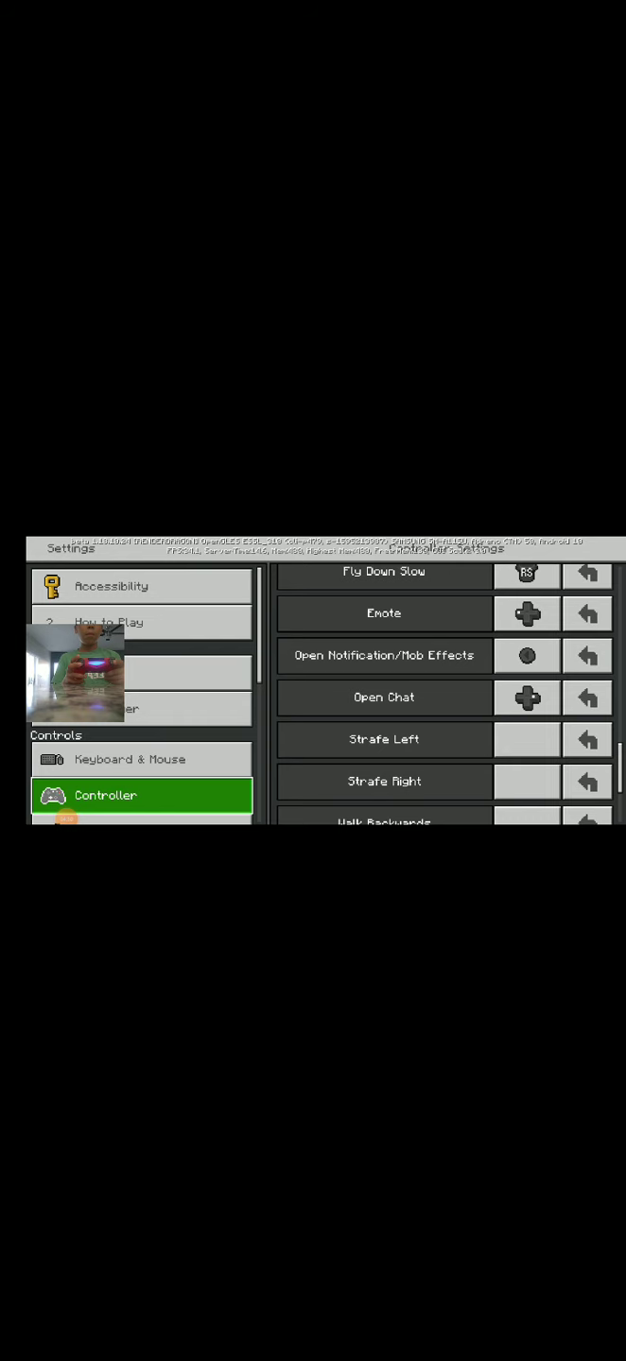
pyautogui.click(142, 781)
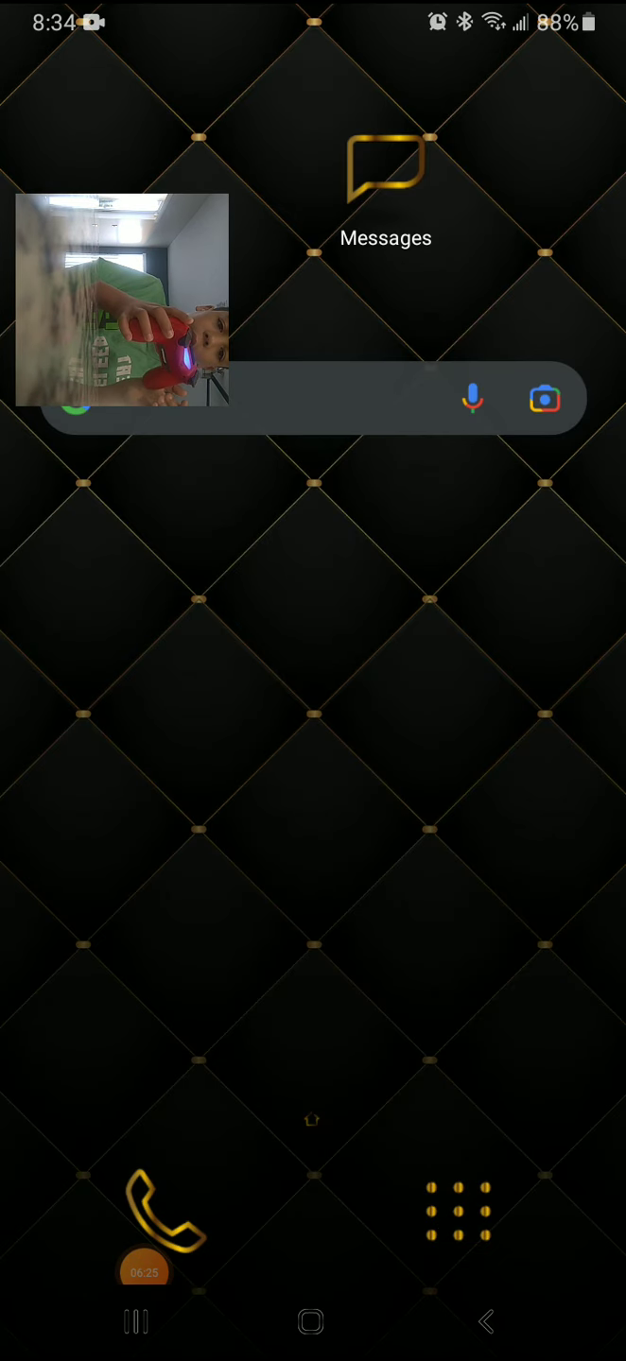
# Step: Bring up the app drawer and open the Google folder with YouTube highlighted
pyautogui.click(457, 1218)
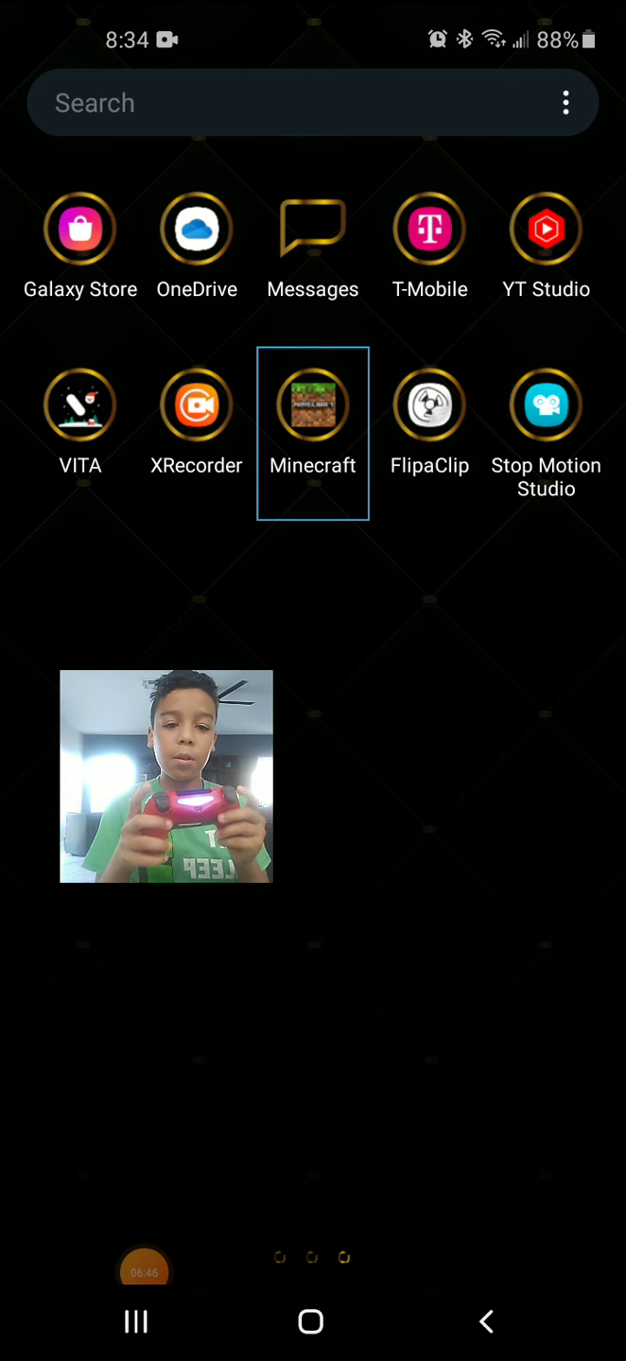
pyautogui.click(427, 408)
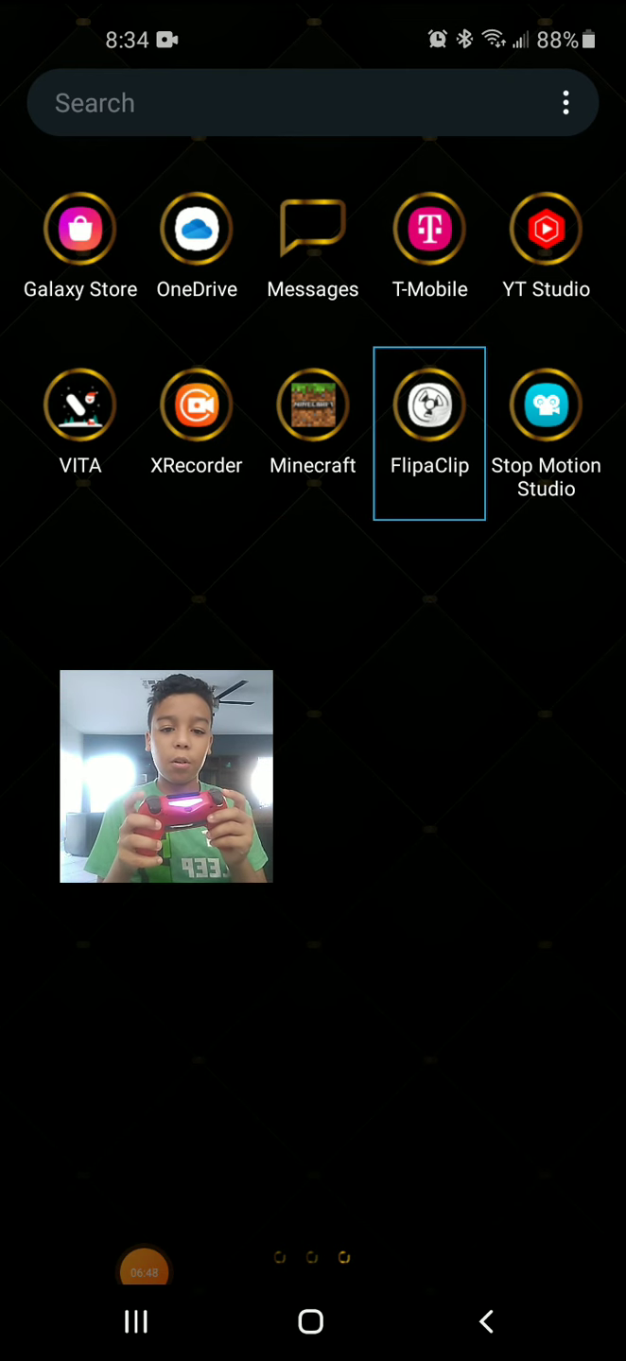
pyautogui.click(312, 227)
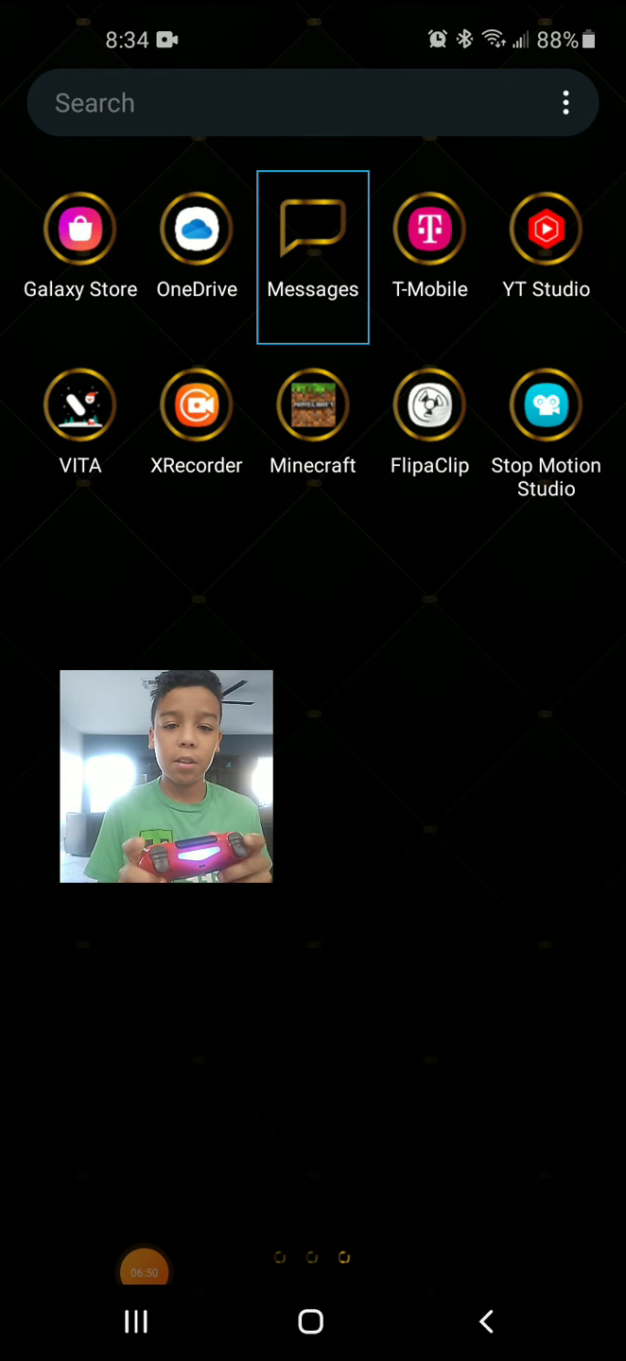
pyautogui.hscroll(-3)
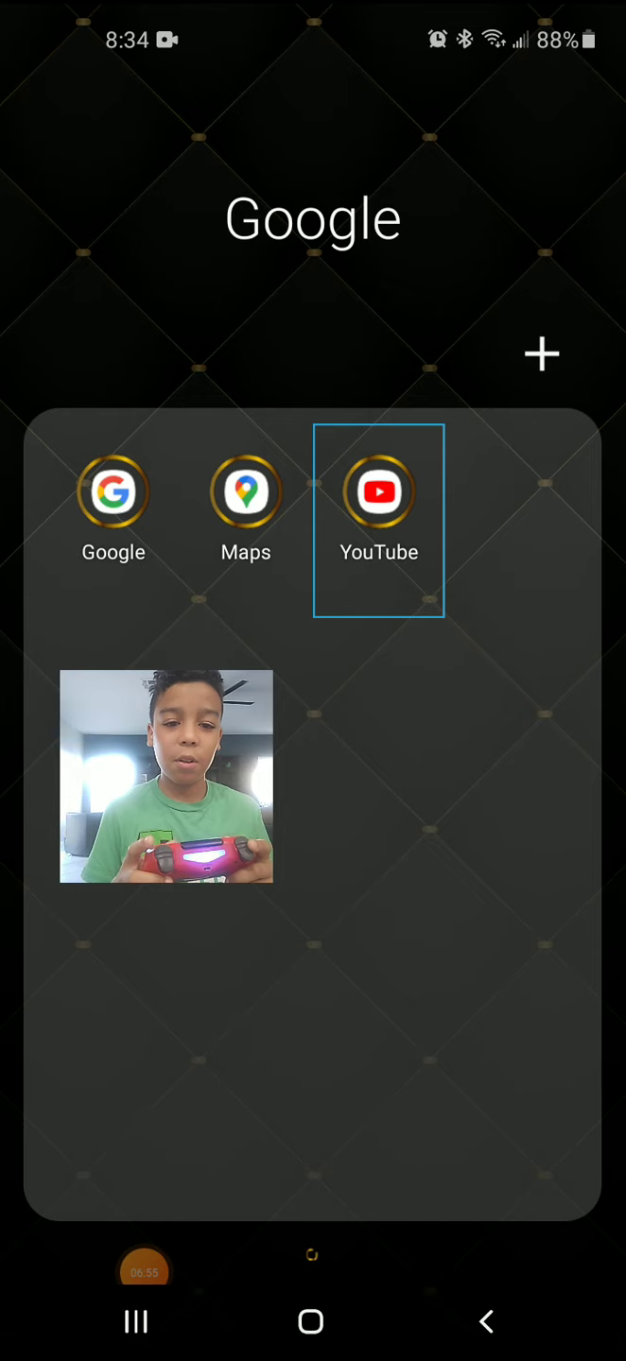
# Step: Launch YouTube, play the 'Minecraft on paper 1.1' Short, then go back to the app drawer
pyautogui.click(378, 491)
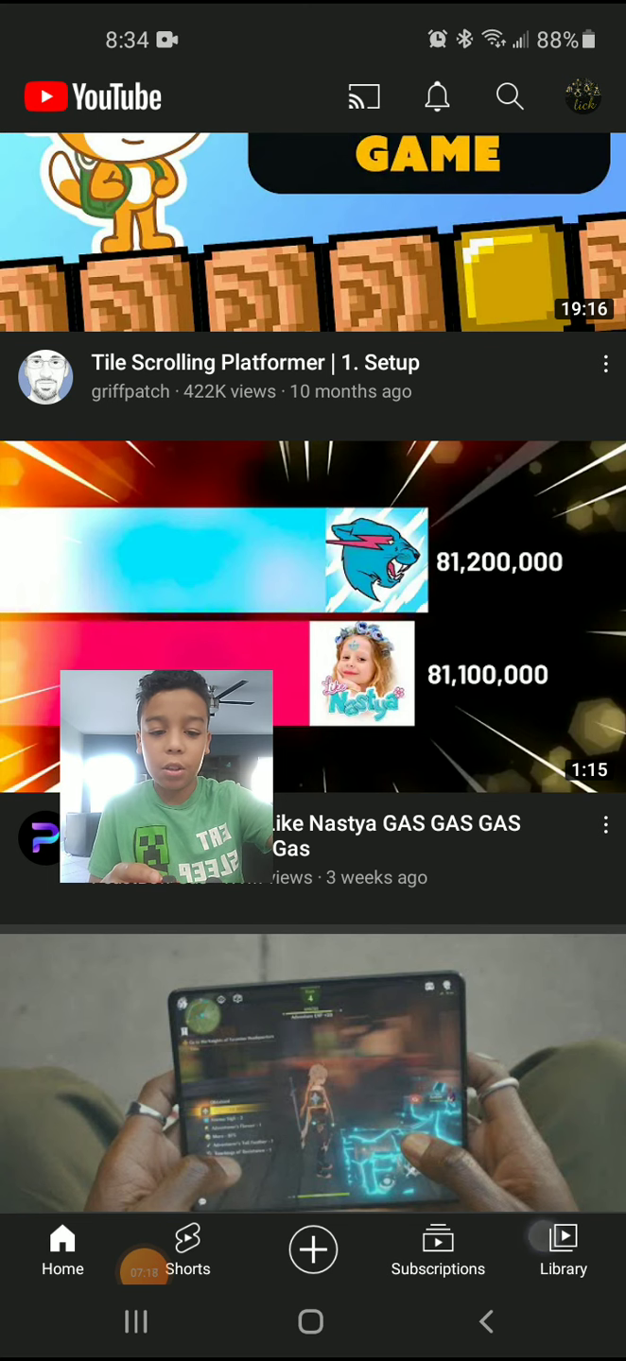
pyautogui.click(561, 1248)
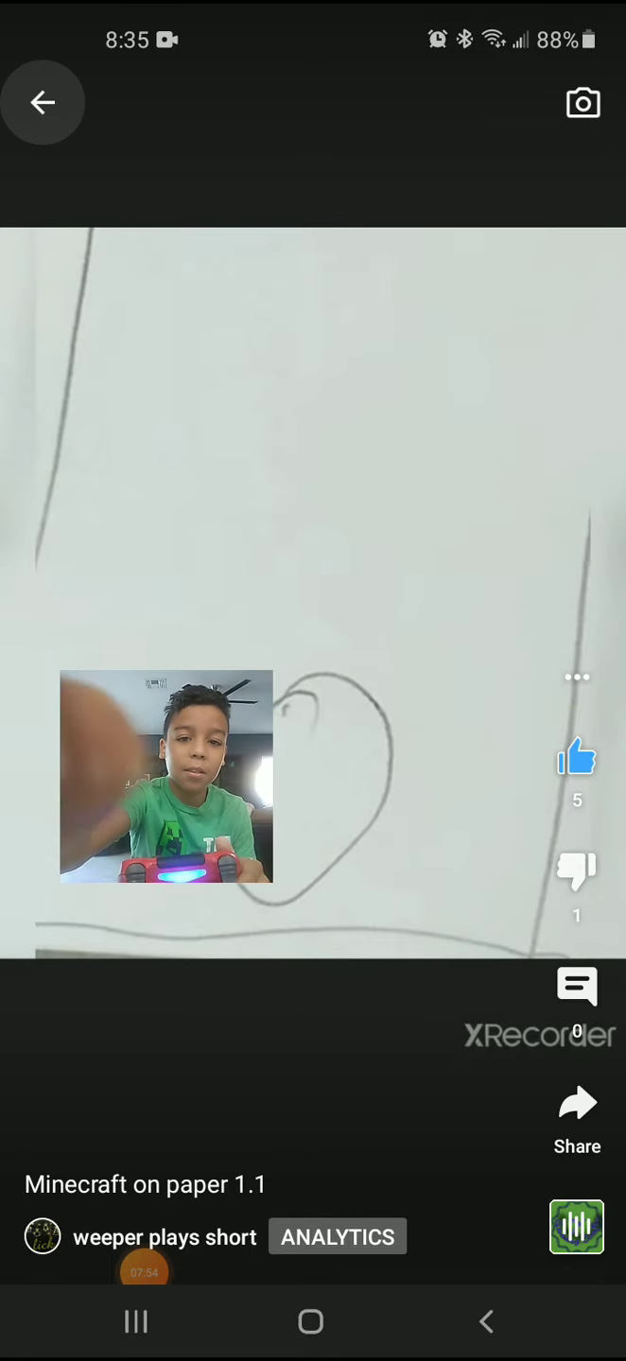
pyautogui.click(41, 102)
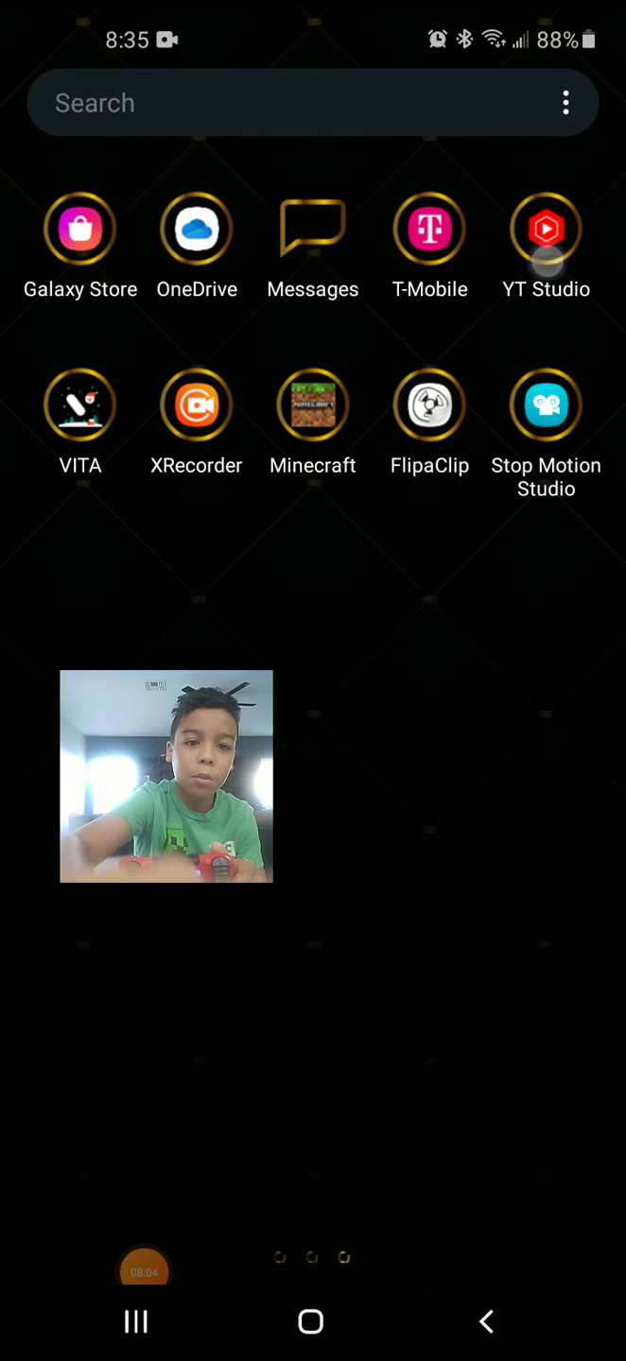
# Step: Launch YT Studio and browse the Content list of the channel's videos
pyautogui.click(545, 227)
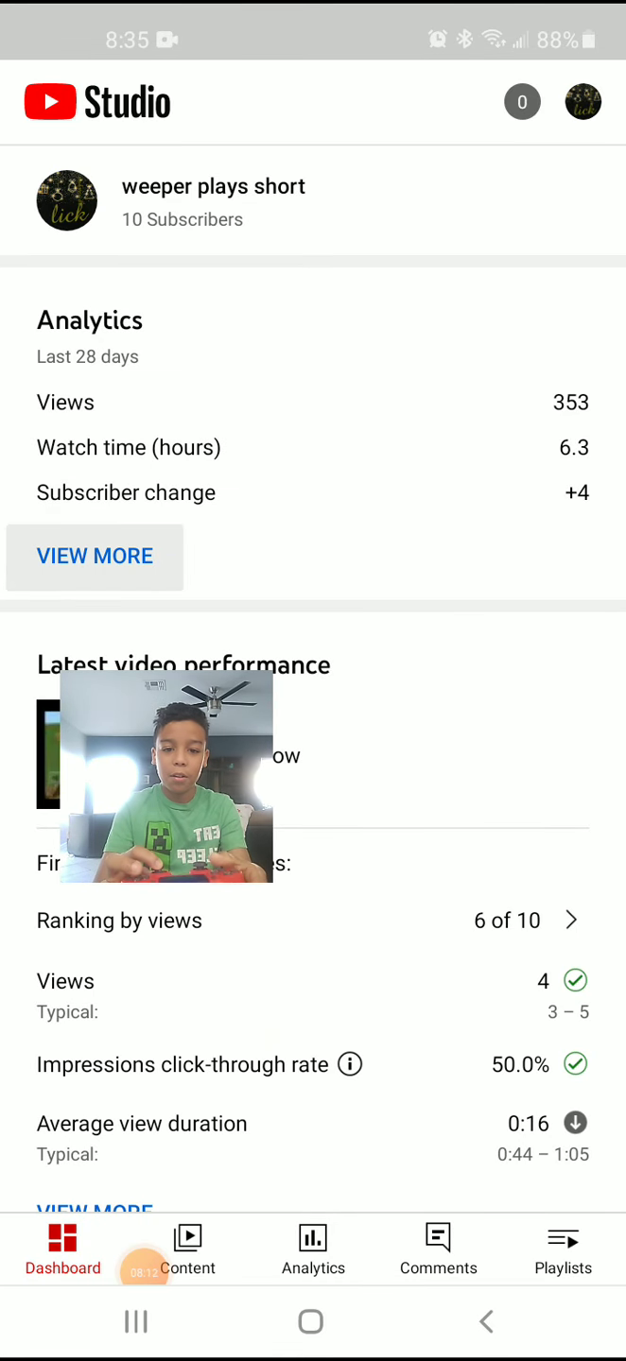
pyautogui.scroll(-3)
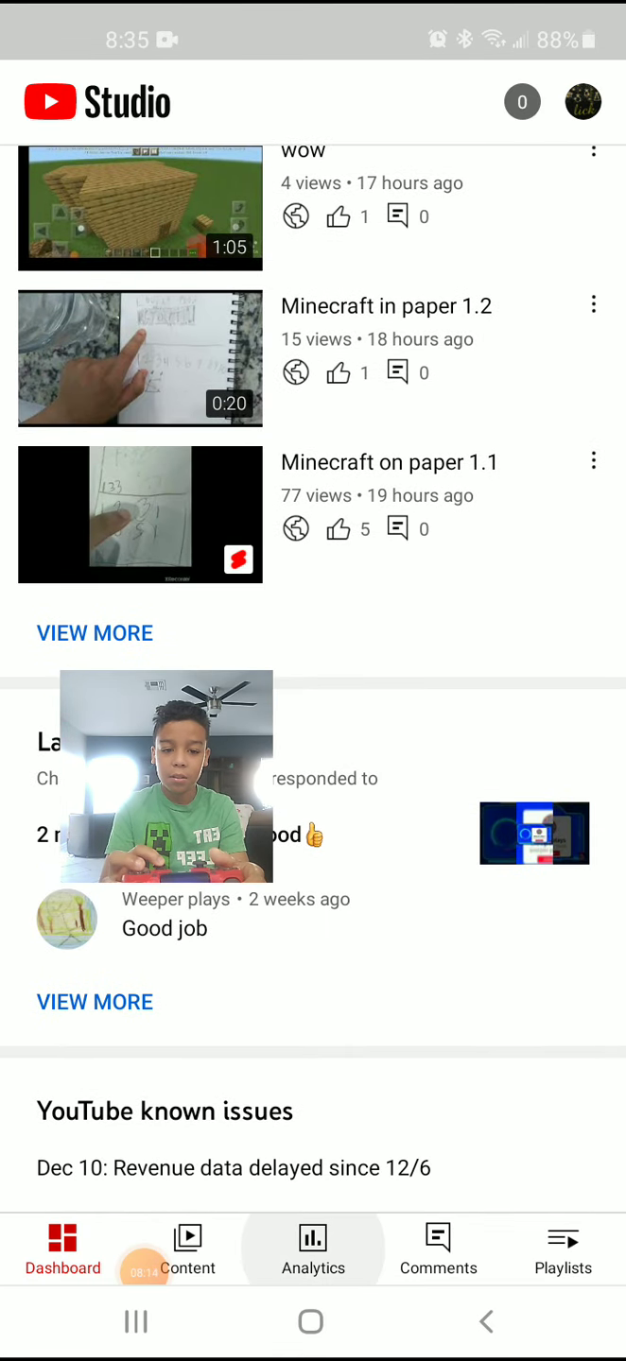
pyautogui.click(438, 1248)
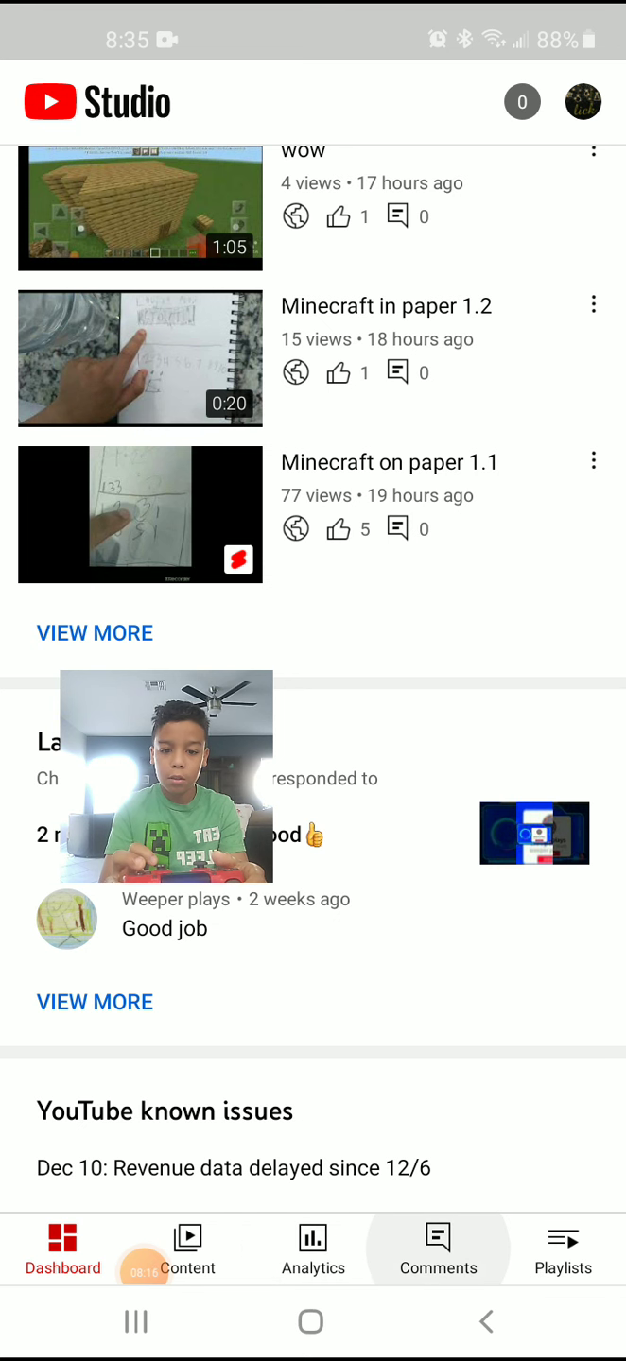
pyautogui.click(187, 1248)
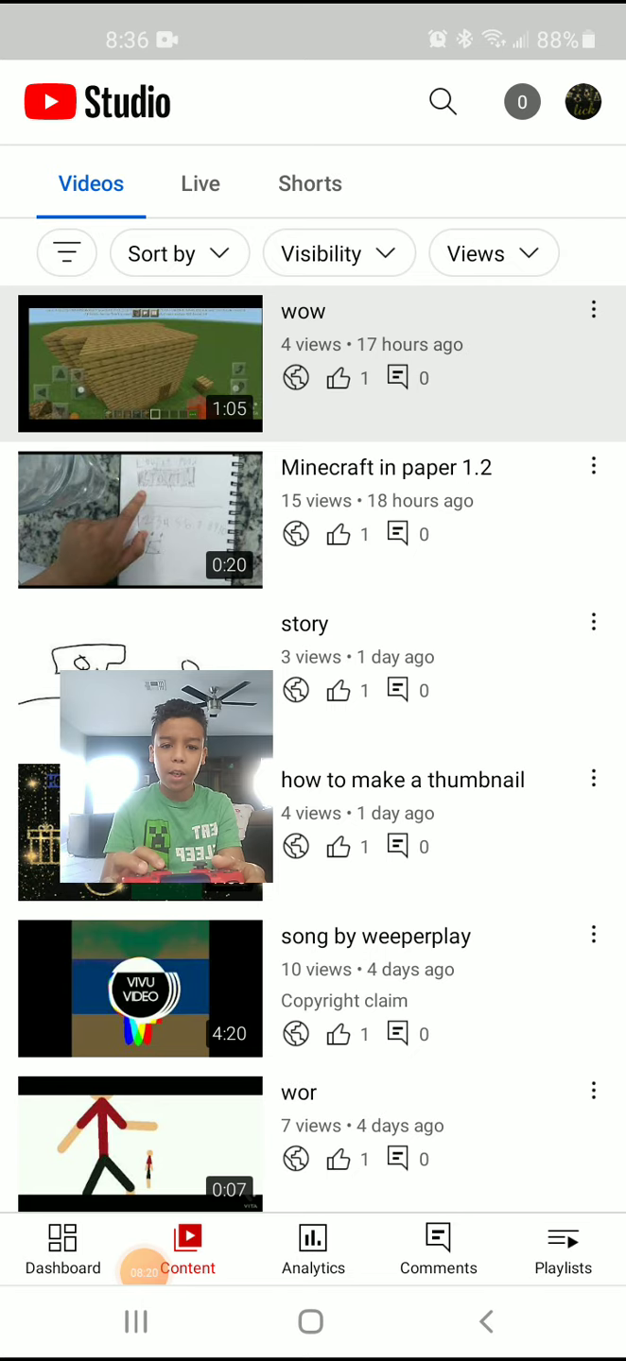
# Step: Scroll the video list and bring up the Analytics Views chart for the last 28 days
pyautogui.scroll(-3)
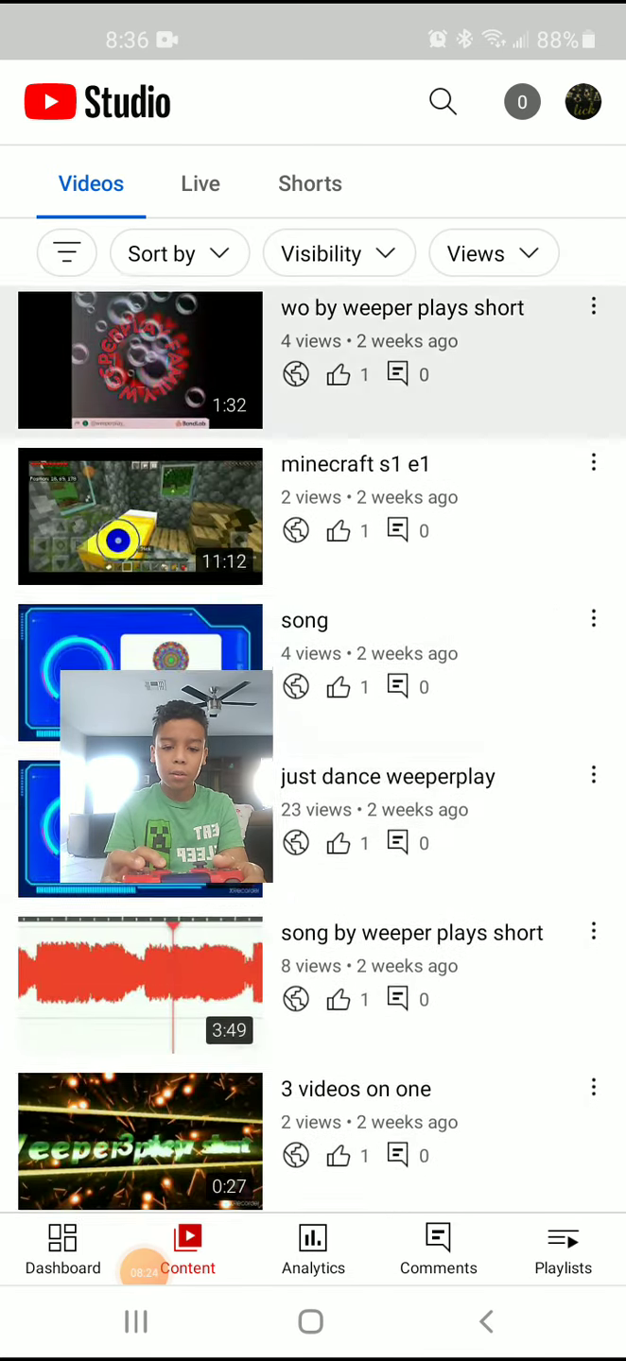
pyautogui.scroll(-3)
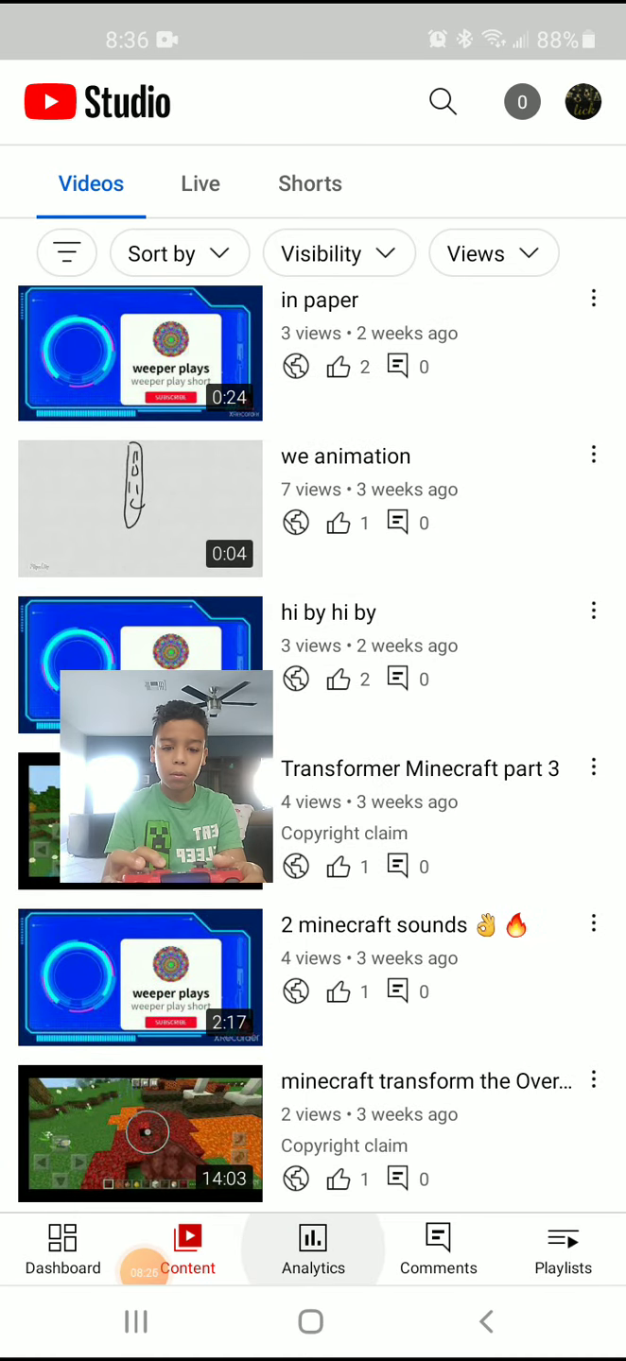
pyautogui.click(312, 1248)
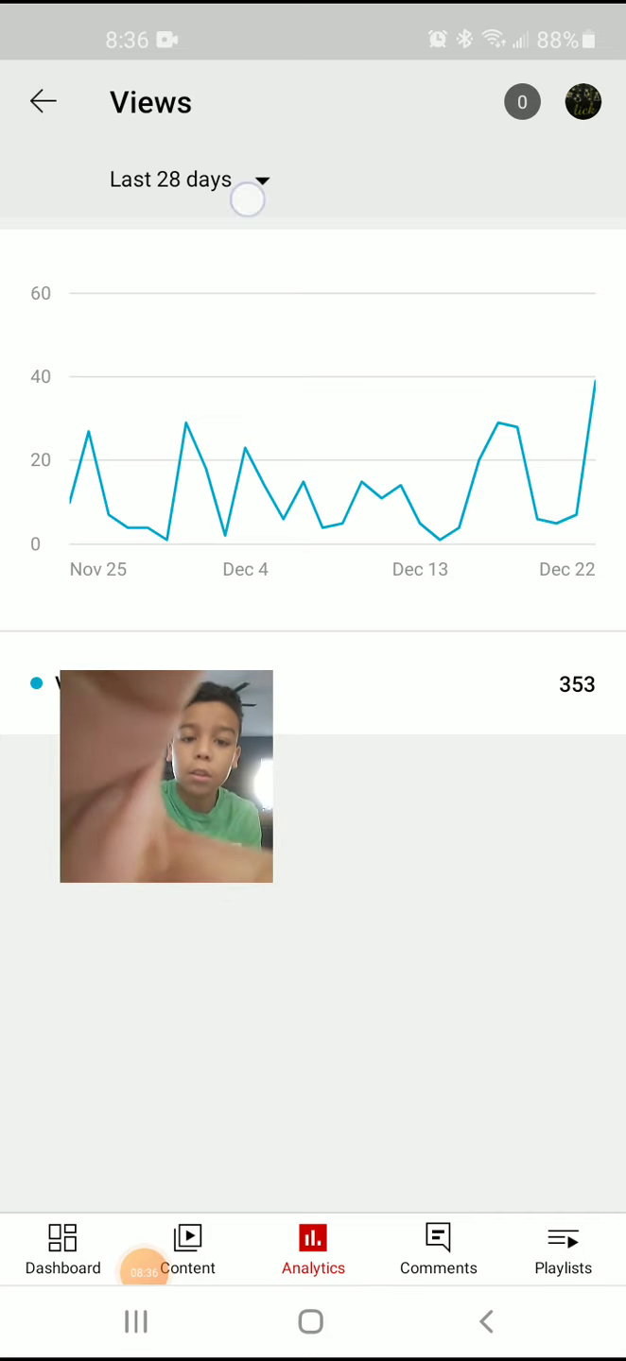
# Step: Exit YT Studio back to the Android home screen
pyautogui.click(172, 180)
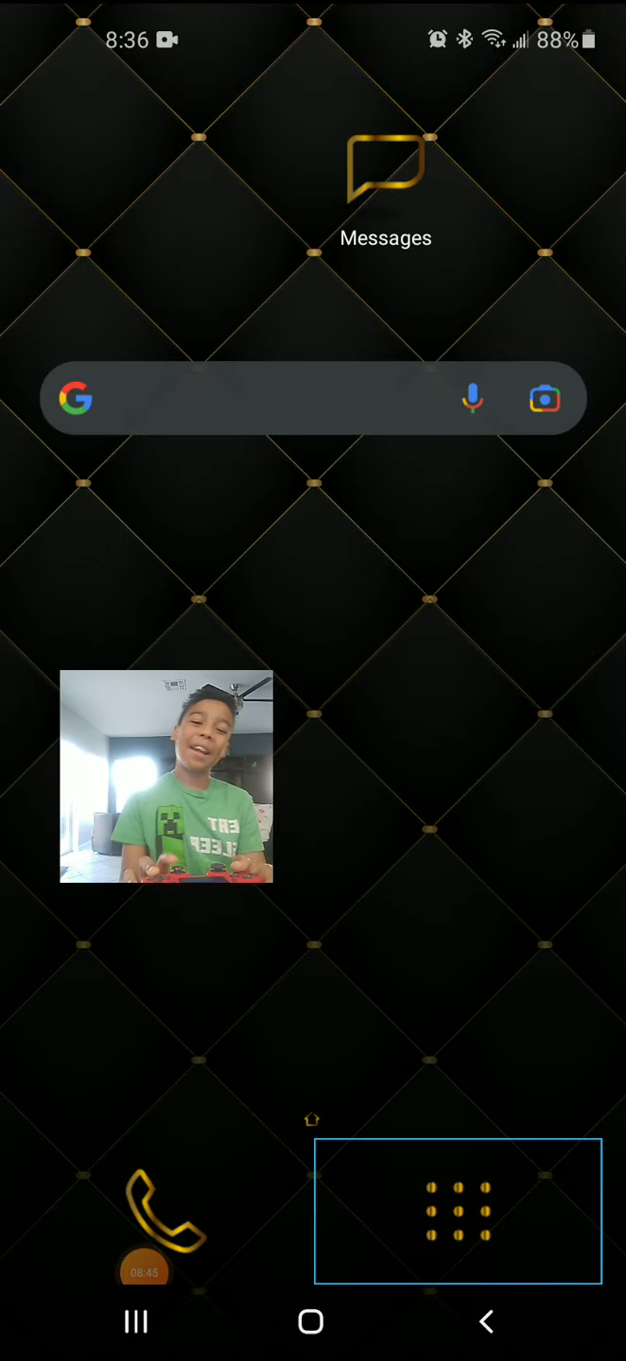
# Step: Launch FlipaClip from the app drawer using the controller
pyautogui.click(458, 1214)
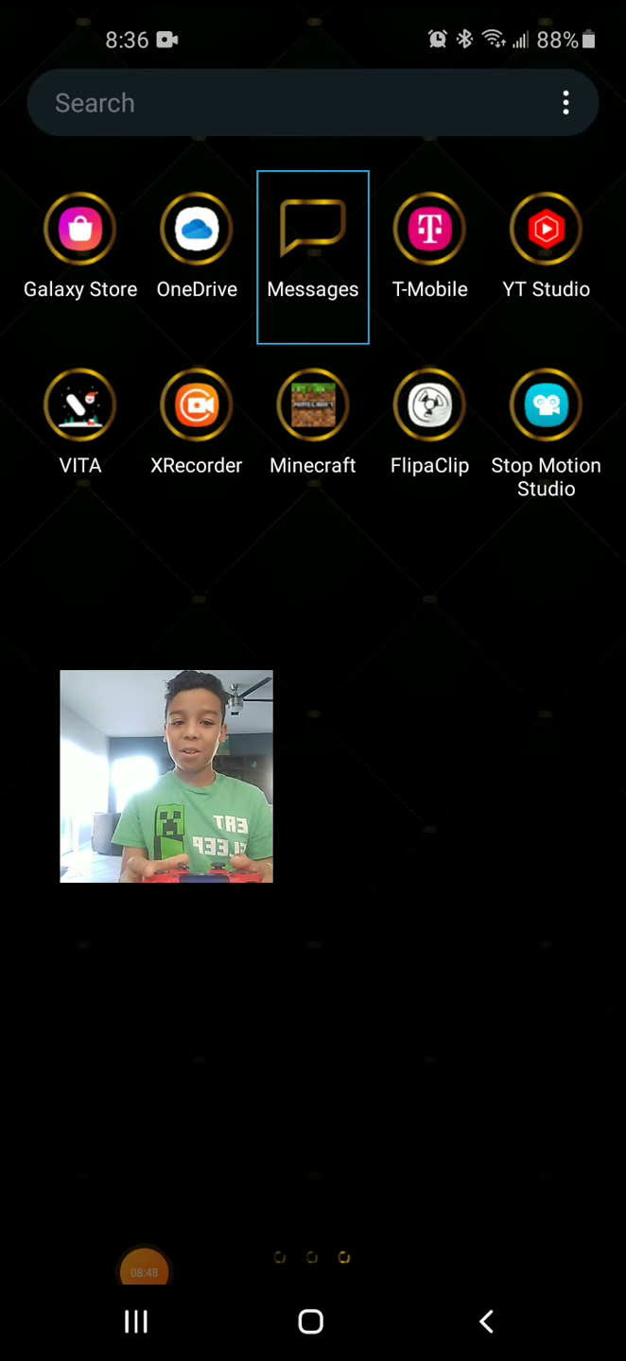
pyautogui.click(427, 406)
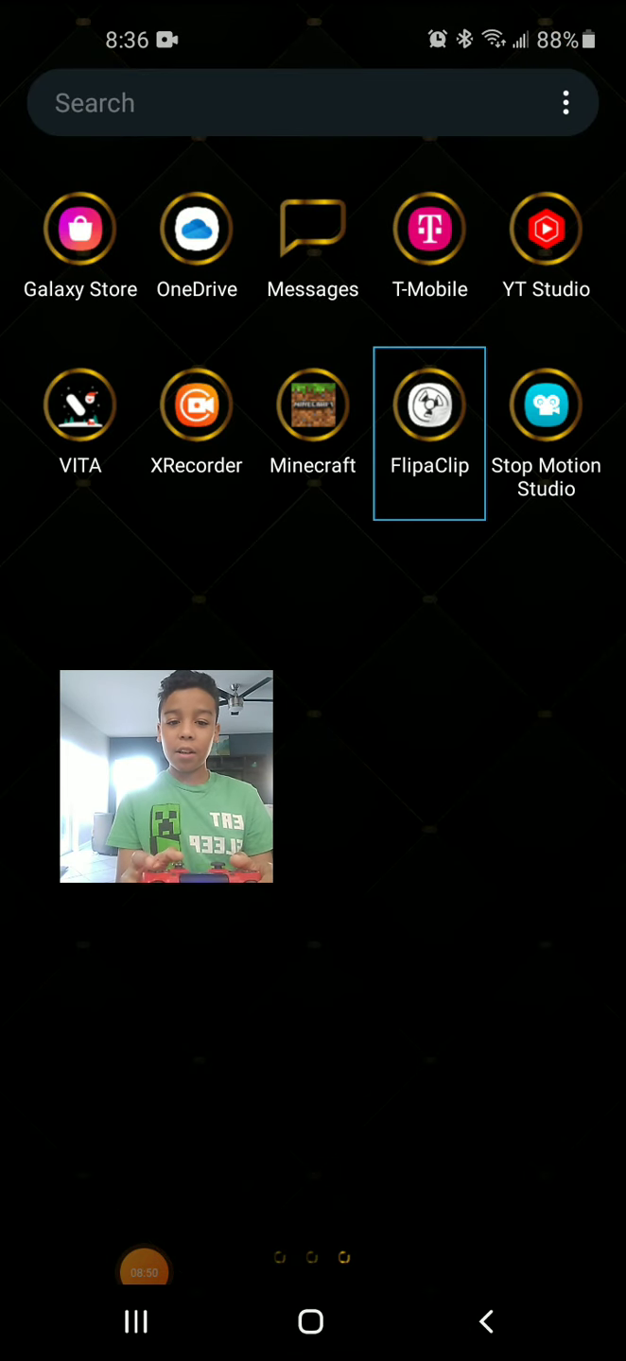
pyautogui.click(428, 405)
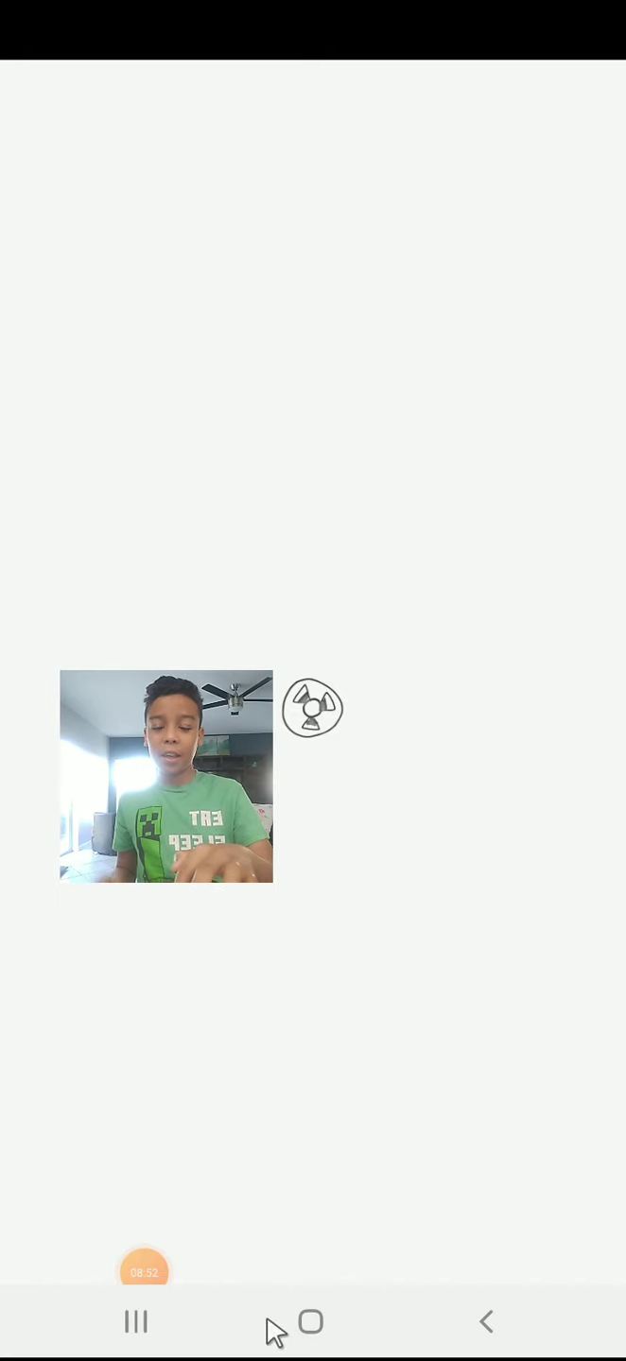
pyautogui.moveTo(143, 965)
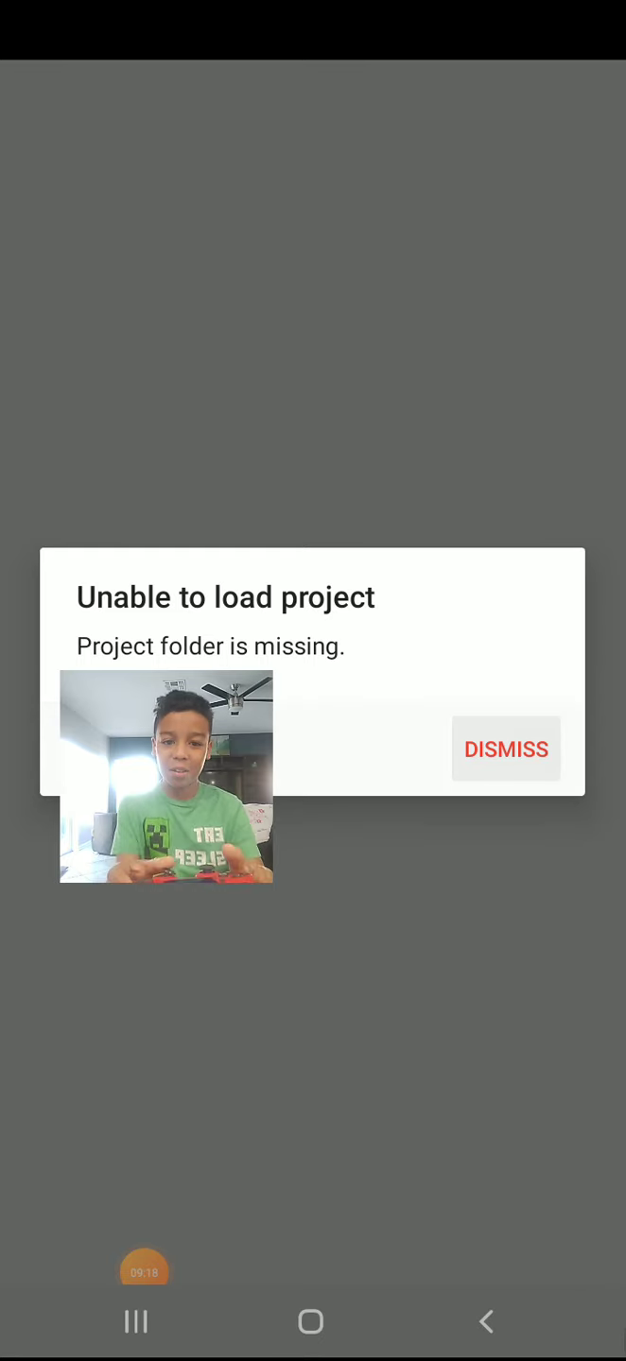
# Step: Dismiss the load error and create a new project named F at YouTube 720p, 12 fps
pyautogui.click(505, 748)
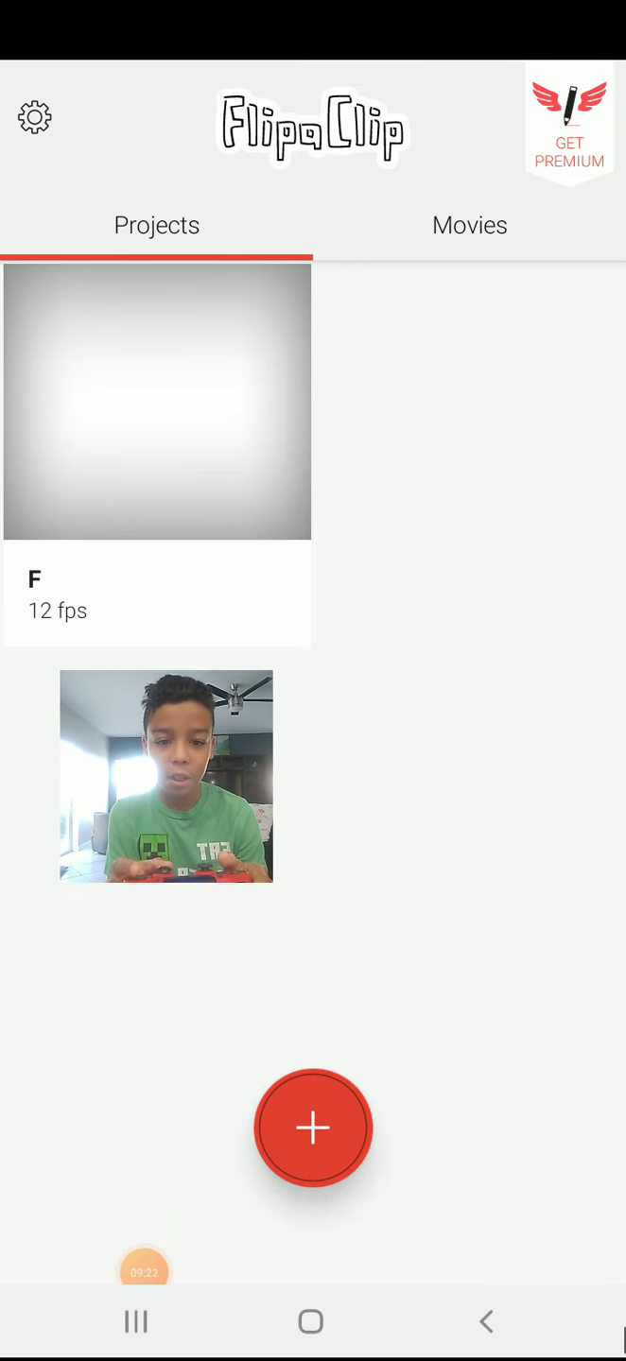
pyautogui.click(314, 1127)
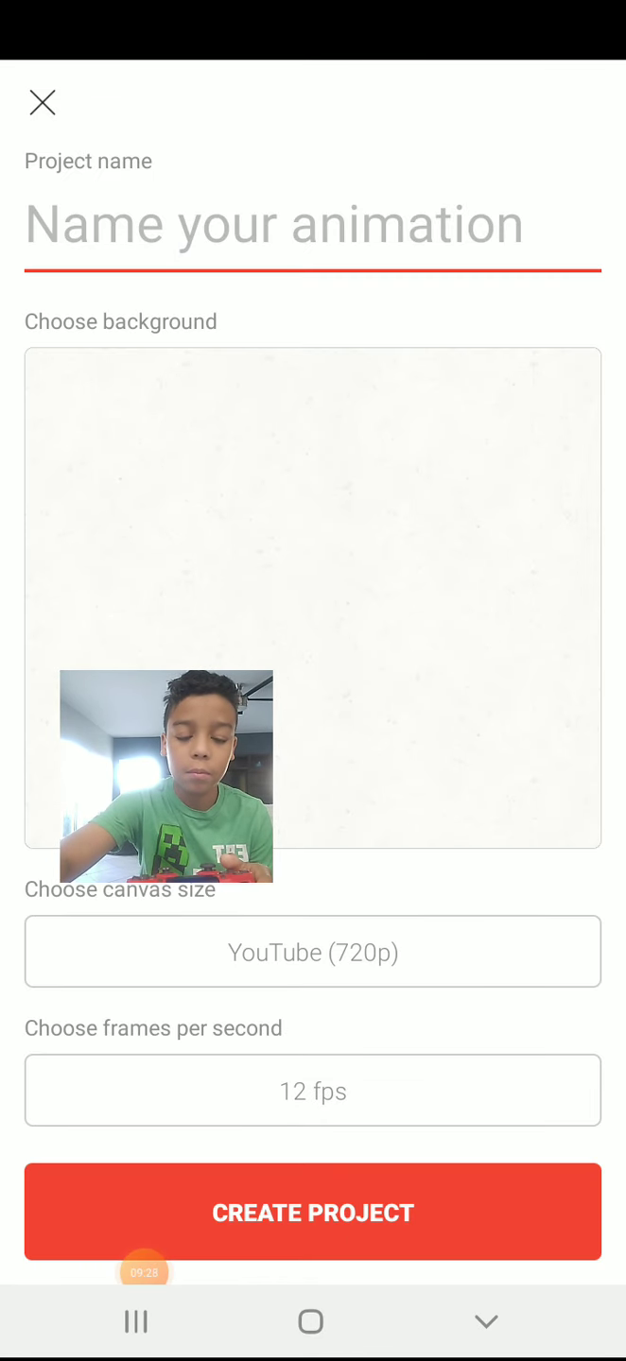
pyautogui.write('F')
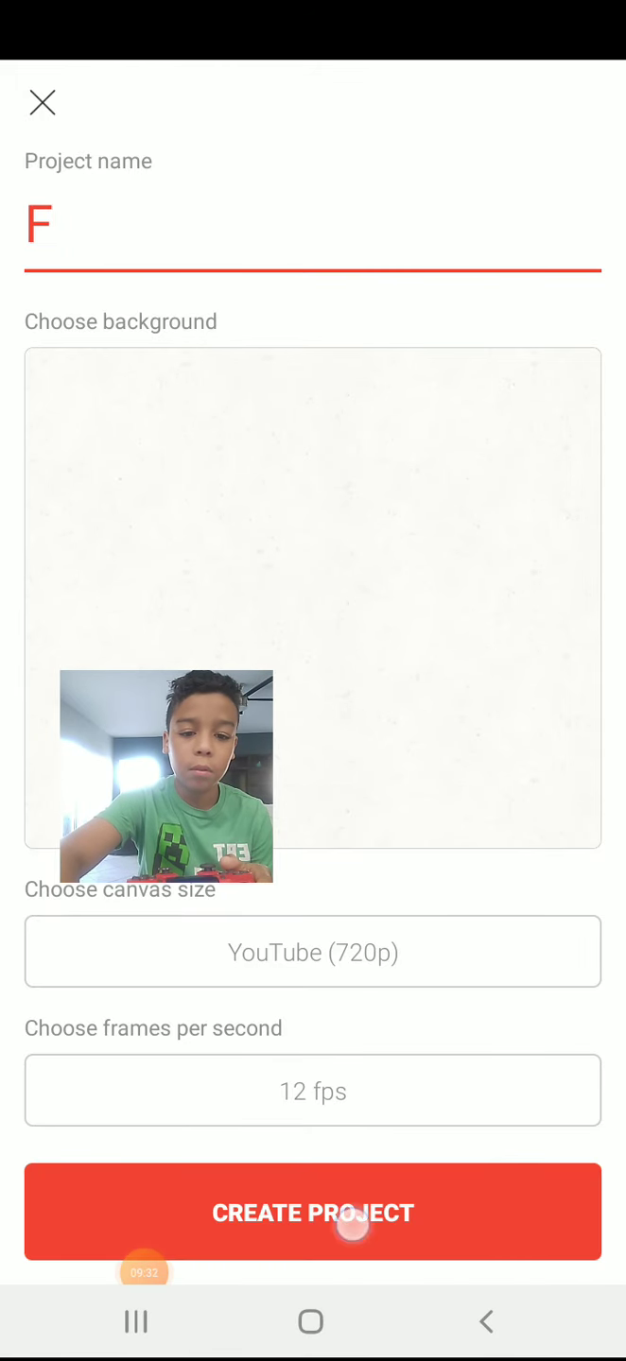
pyautogui.click(314, 1213)
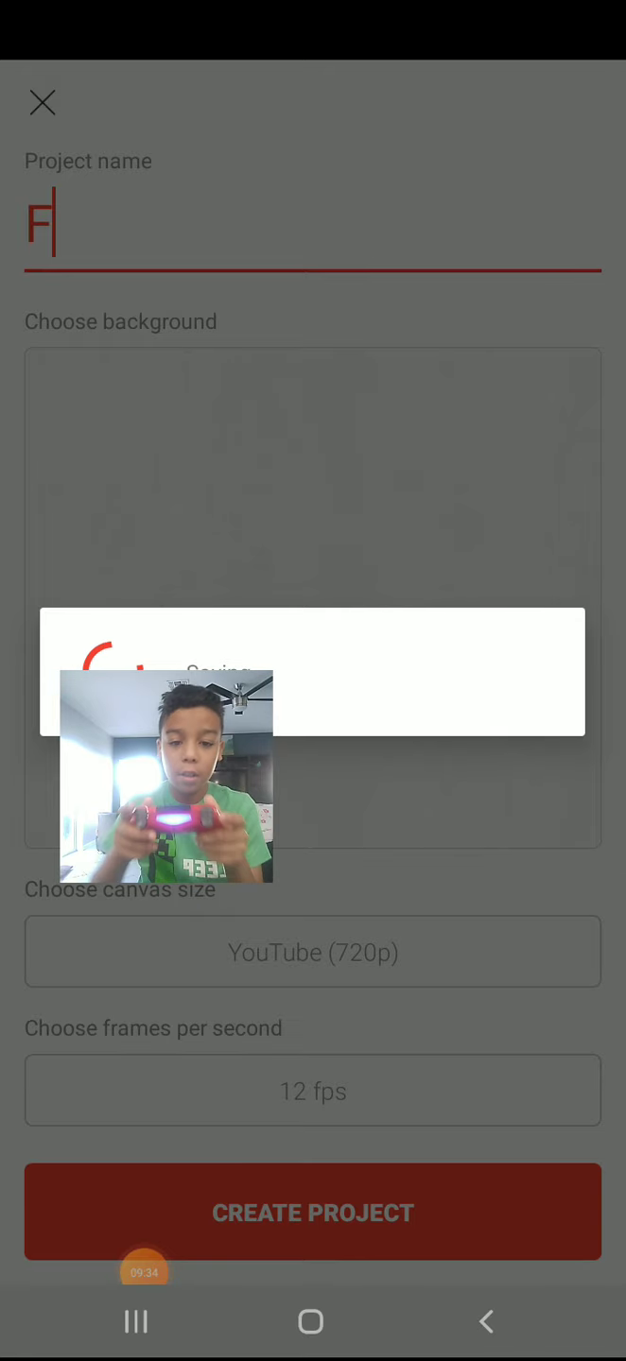
pyautogui.click(314, 1214)
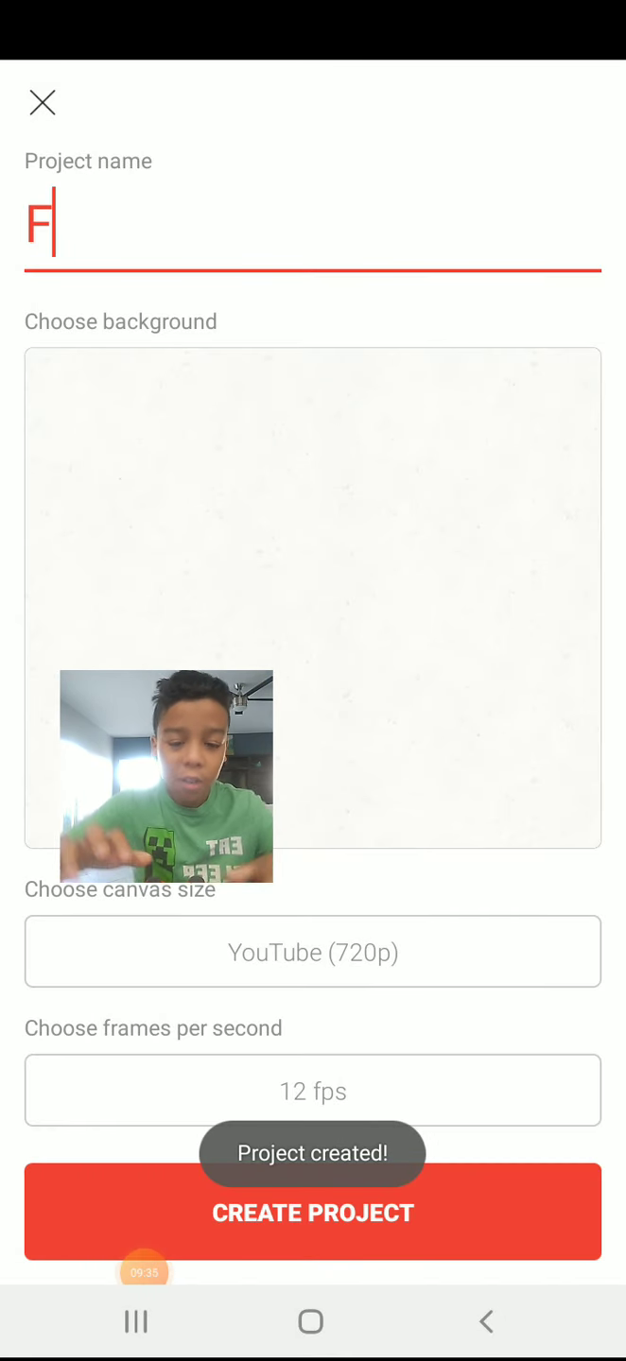
# Step: Scribble black strokes on the first frame of project F and return to the projects list
pyautogui.click(314, 1214)
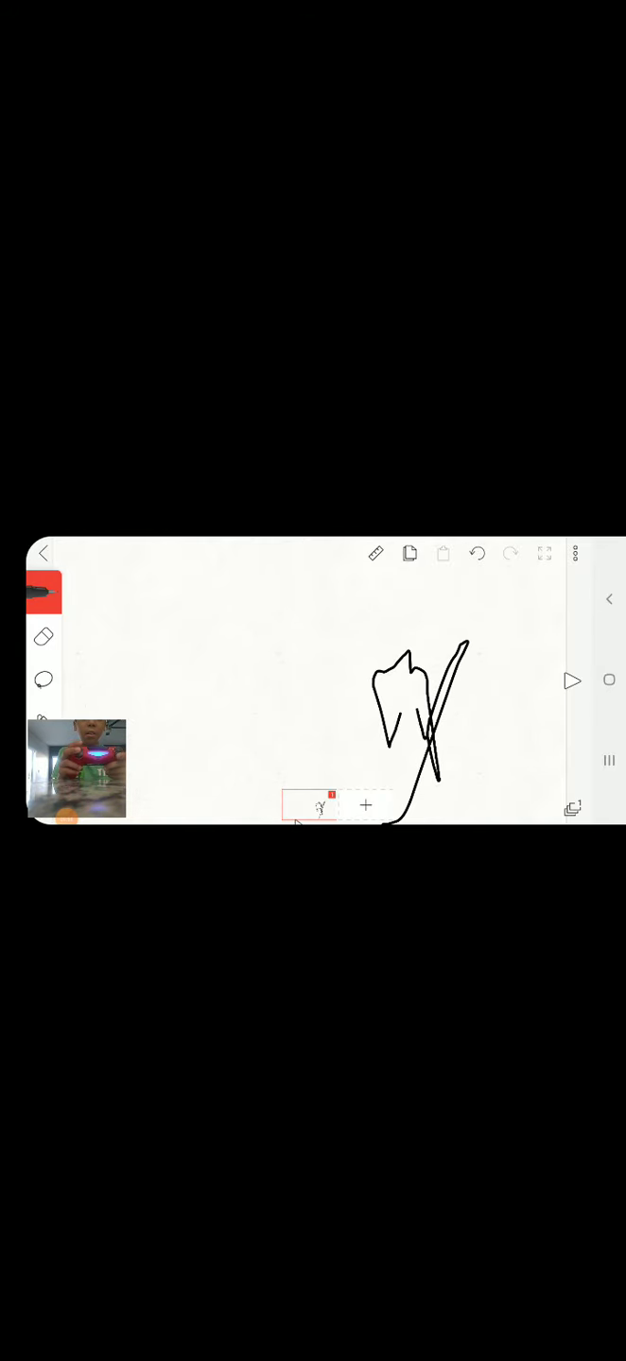
pyautogui.click(45, 552)
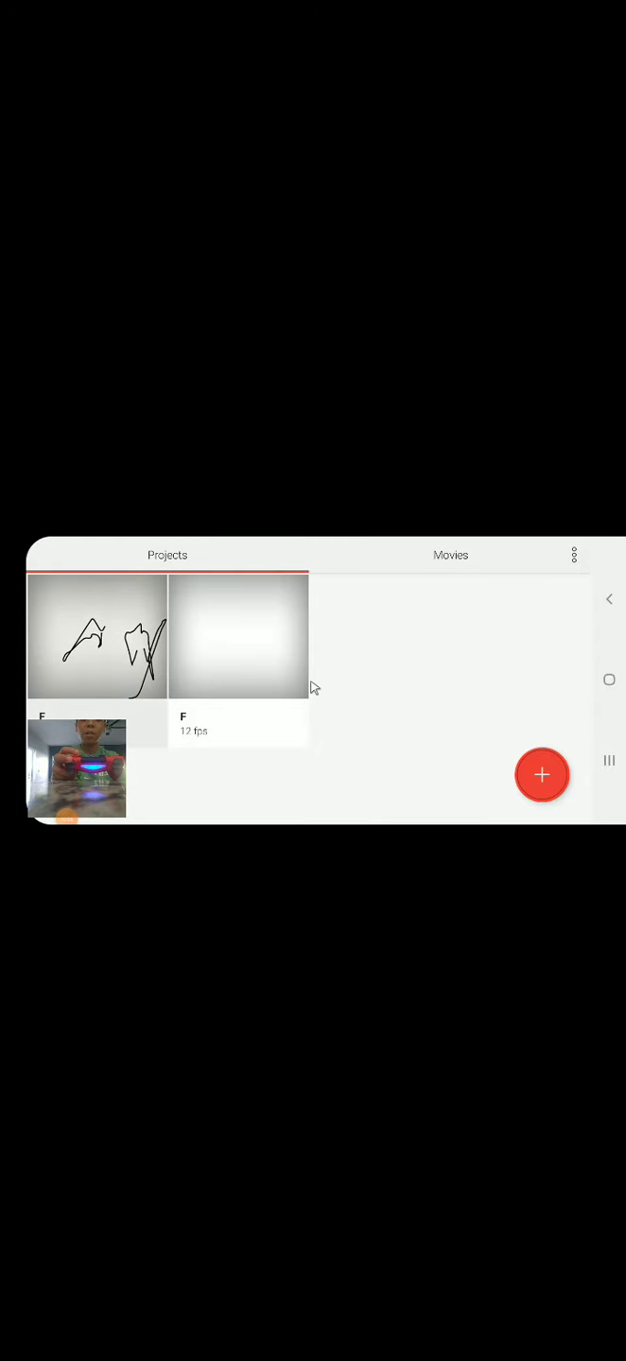